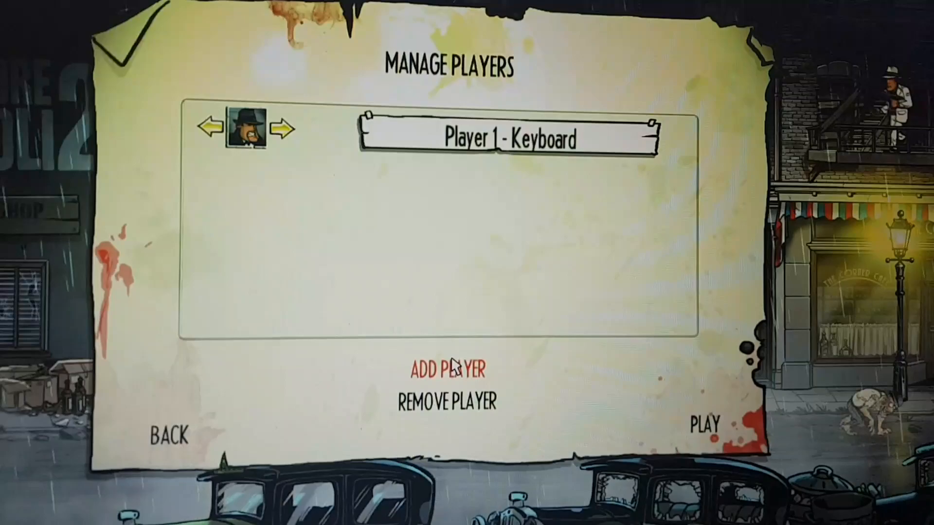
Step: Add a third player so Player 1 uses Keyboard and Players 2–3 use XInput Gamepads, accepting the controller notice
click(448, 367)
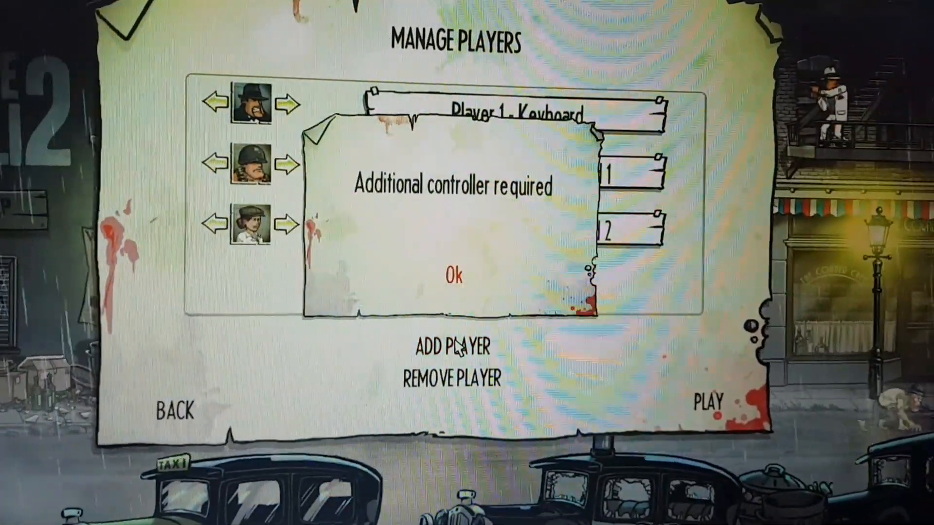
click(452, 275)
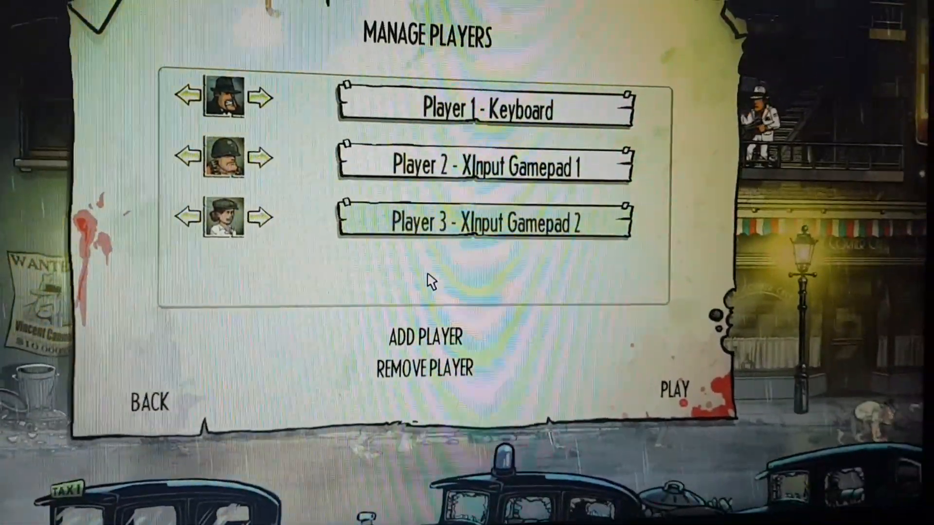